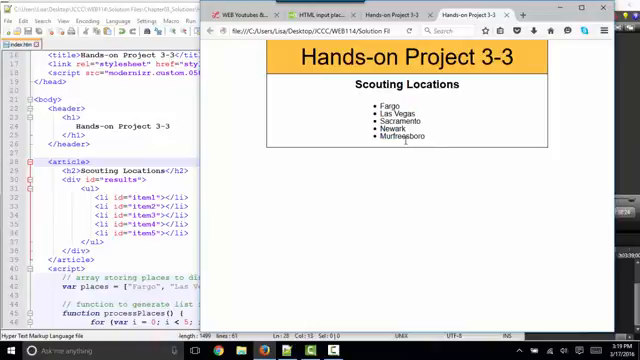
Maximize the Notepad++ window so index.htm's list markup and places script fill the screen
double_click(401, 108)
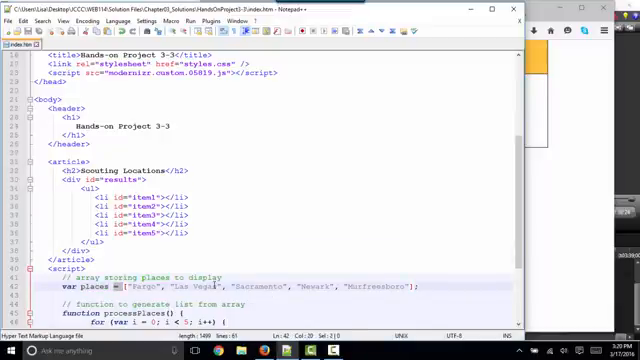
scroll("down", 3)
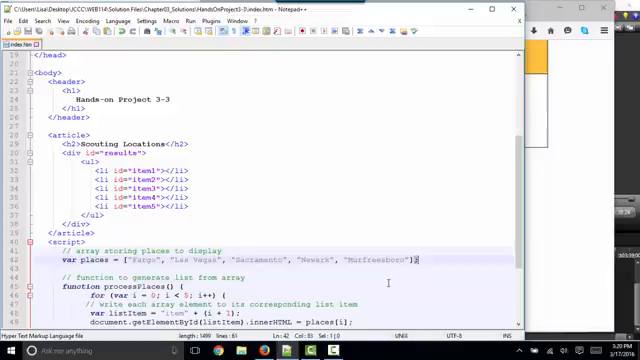
scroll("down", 3)
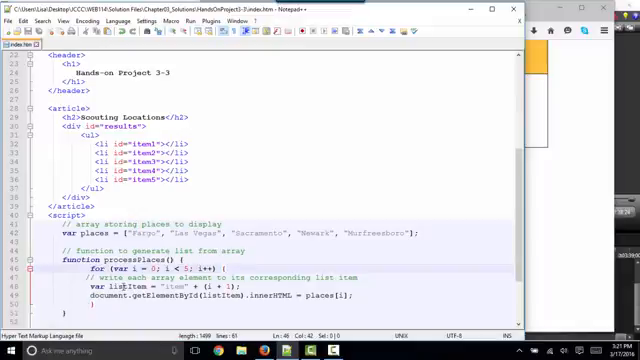
scroll("down", 3)
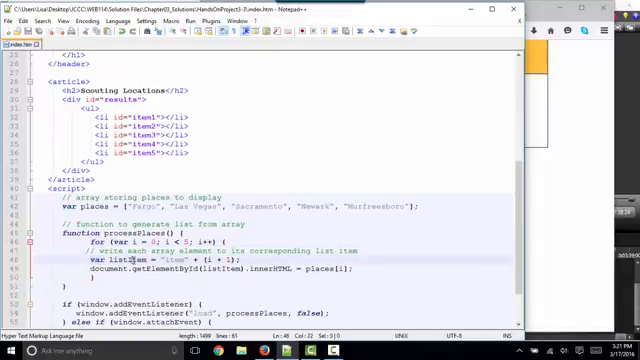
double_click(108, 261)
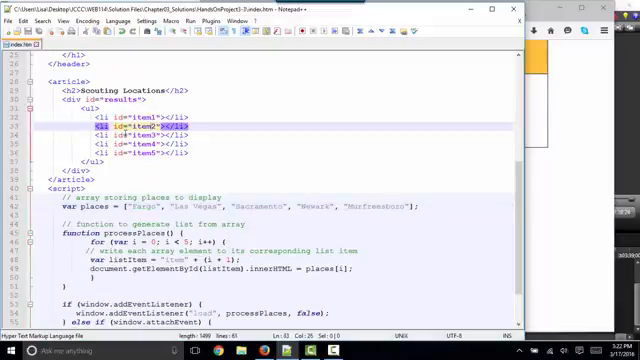
scroll("down", 3)
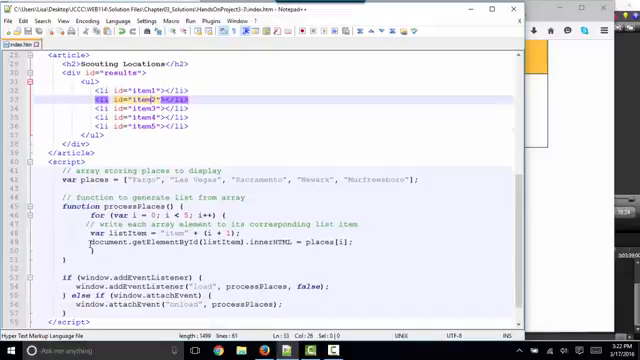